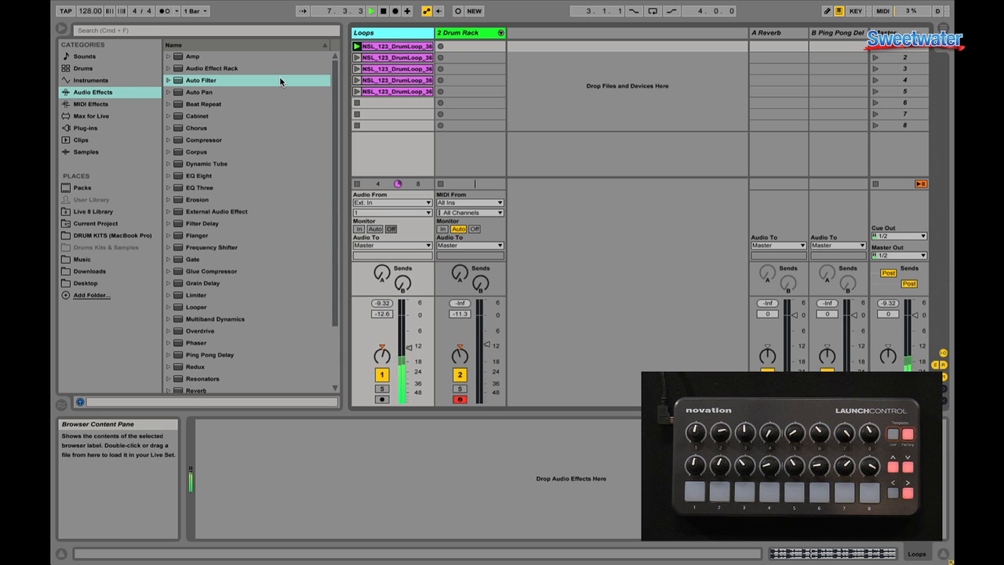
Step: Load the Auto Filter audio effect from the browser onto the selected Loops track
double_click(201, 80)
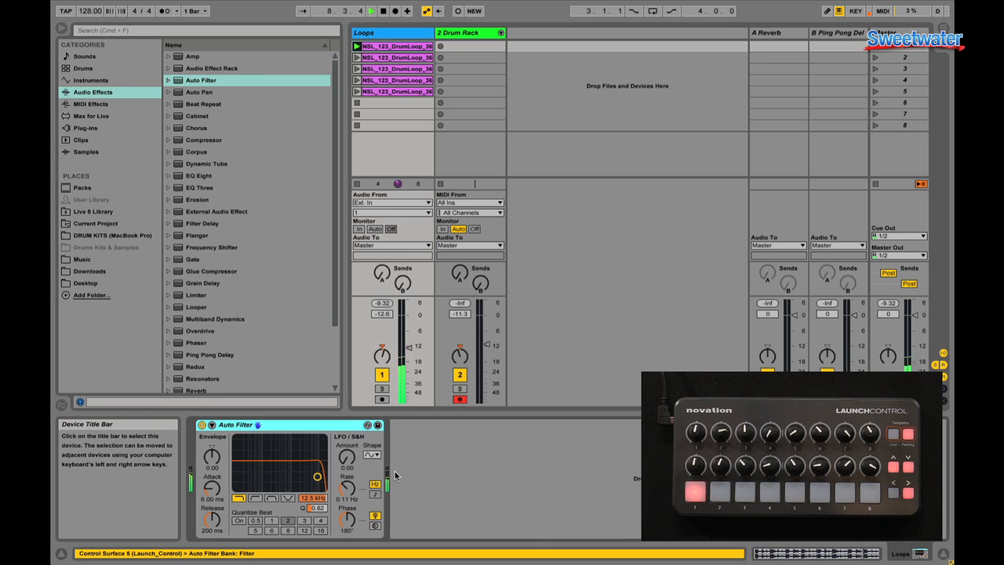